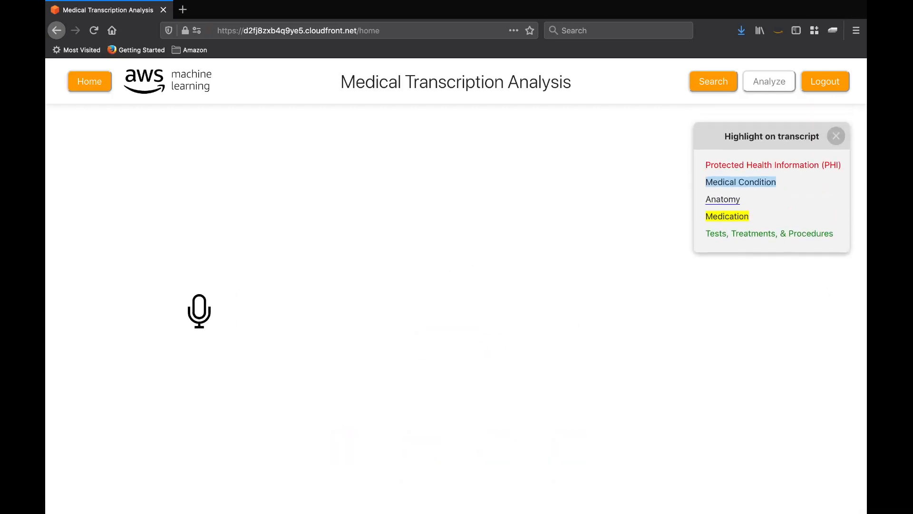
Dictate the emergency visit note, scrolling through the live transcript with highlighted medical entities
{"action": "left_click", "coordinate": [199, 311]}
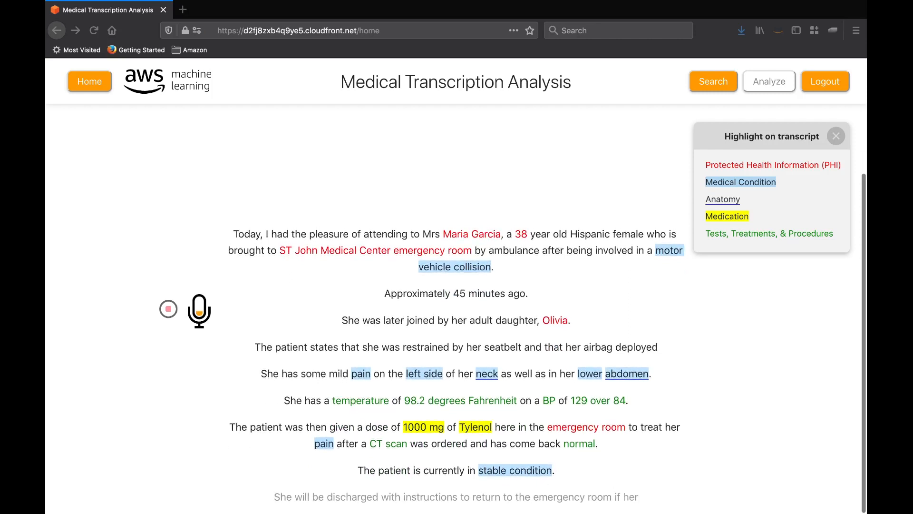
{"action": "scroll", "scroll_direction": "down", "scroll_amount": 3}
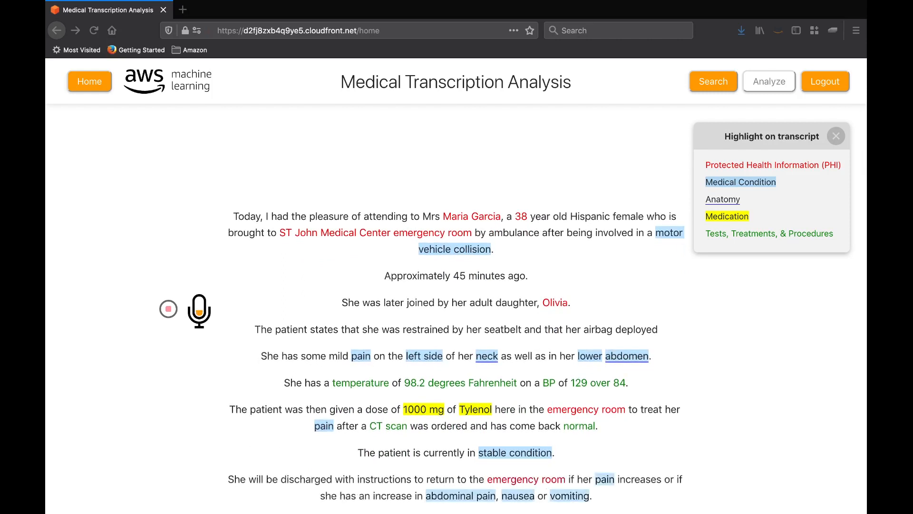
{"action": "scroll", "scroll_direction": "down", "scroll_amount": 3}
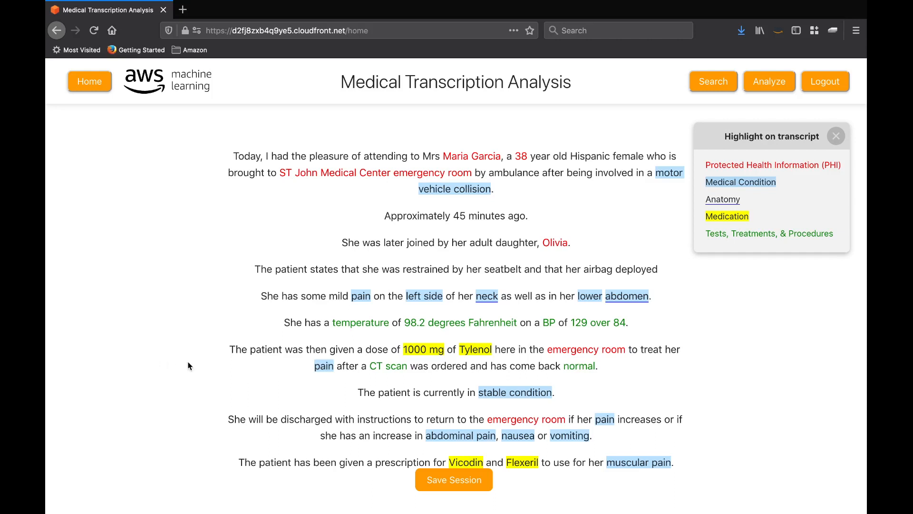
{"action": "mouse_move", "coordinate": [408, 474]}
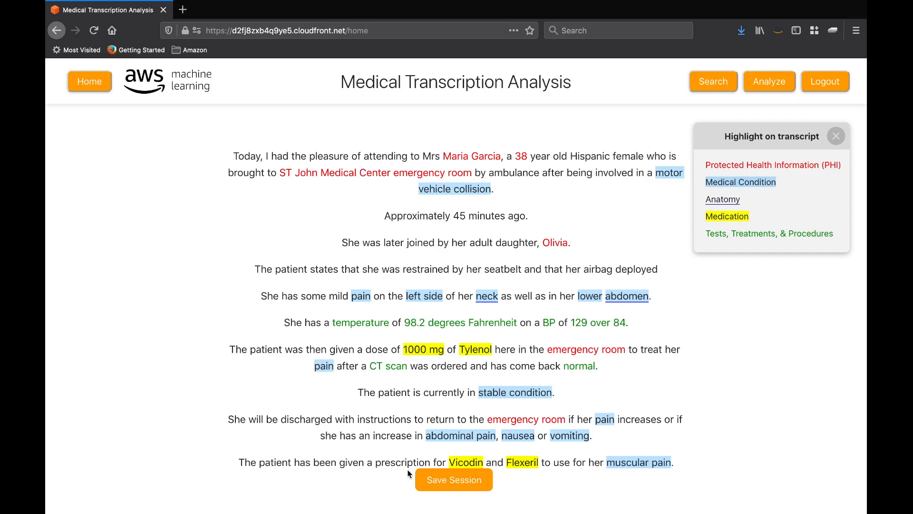
Save session_8 with a chosen health care professional and dismiss the success message
{"action": "left_click", "coordinate": [454, 479]}
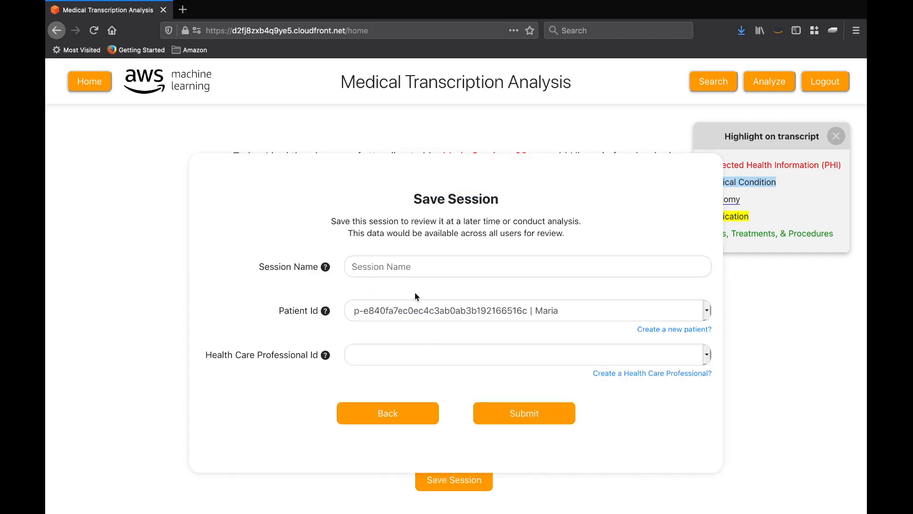
{"action": "type", "text": "session_8"}
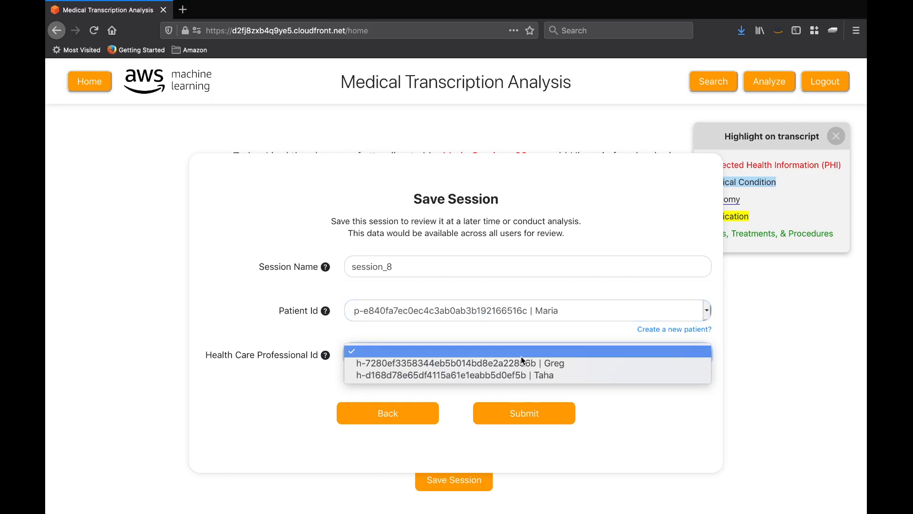
{"action": "left_click", "coordinate": [455, 376]}
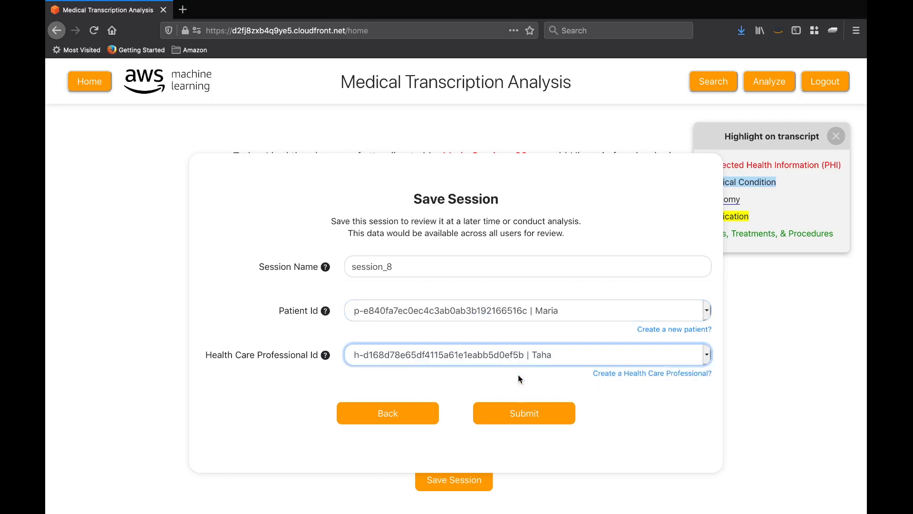
{"action": "mouse_move", "coordinate": [634, 366]}
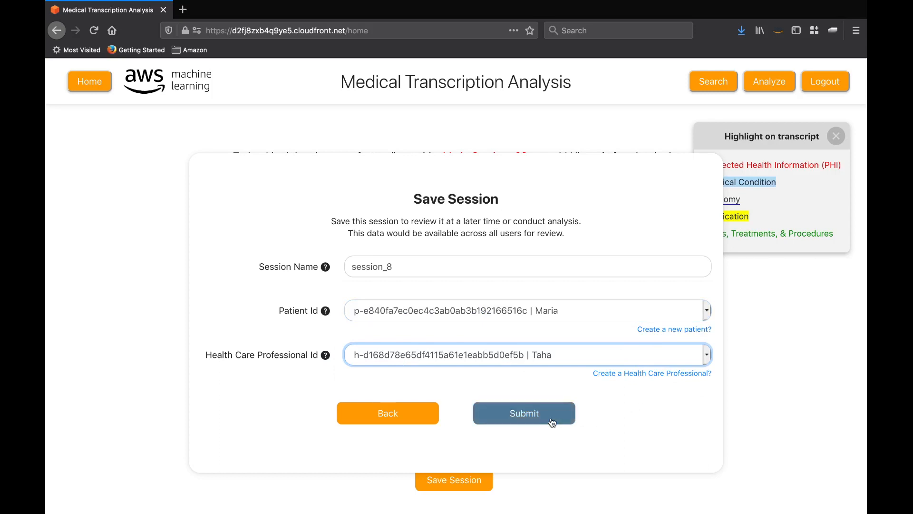
{"action": "left_click", "coordinate": [524, 413]}
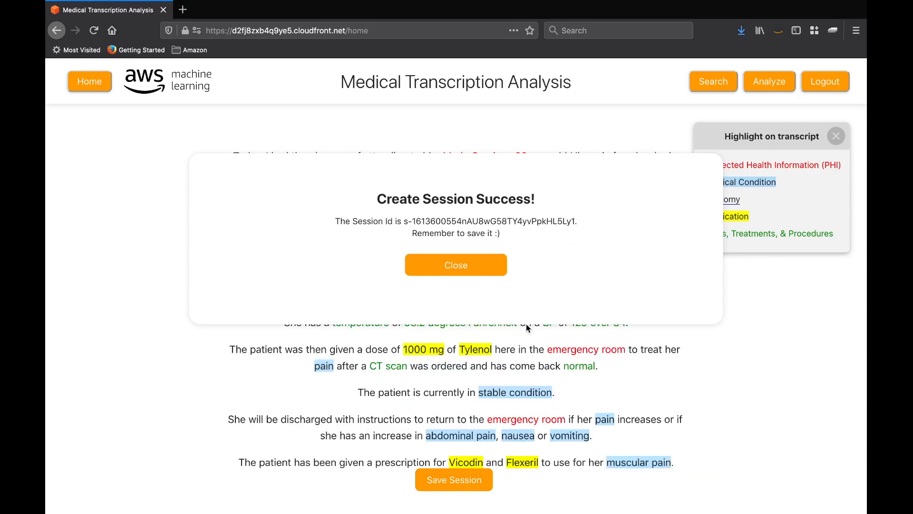
{"action": "left_click", "coordinate": [455, 265]}
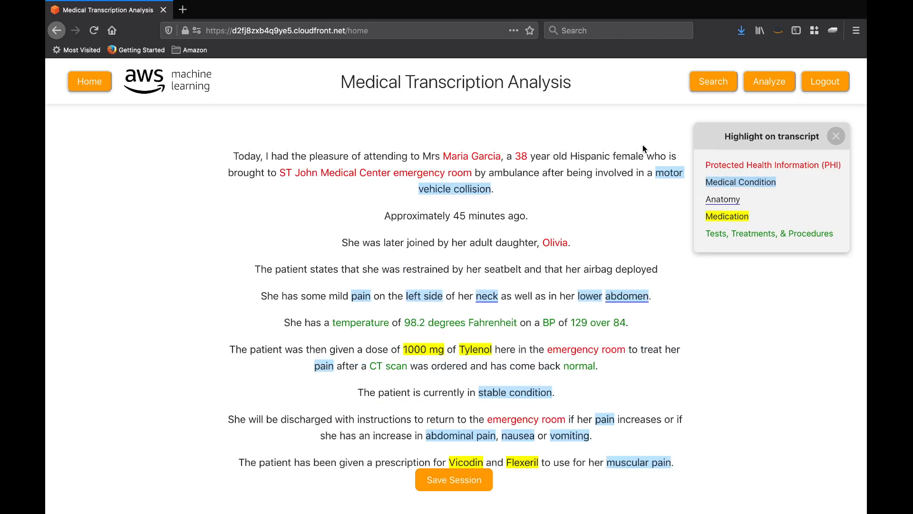
Run Analyze, expand the PHI and Medication entity lists, then generate the visit summary
{"action": "left_click", "coordinate": [769, 80]}
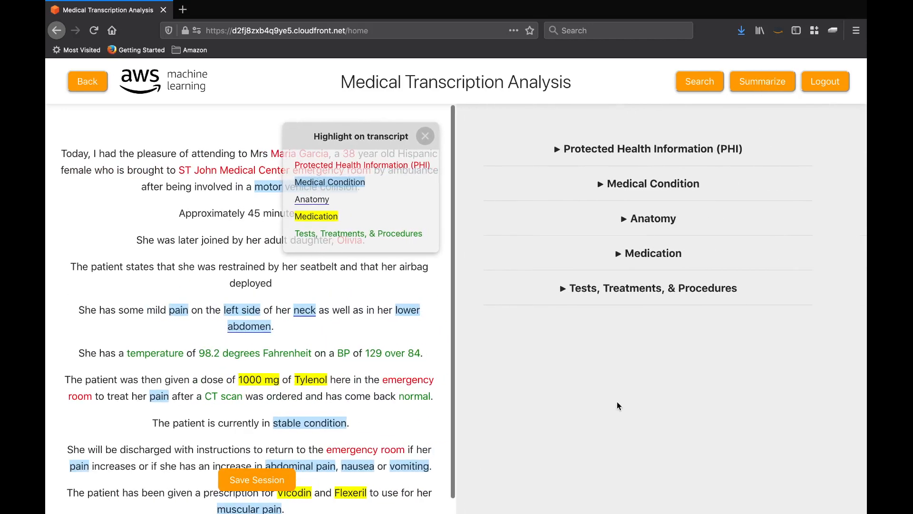
{"action": "mouse_move", "coordinate": [529, 183]}
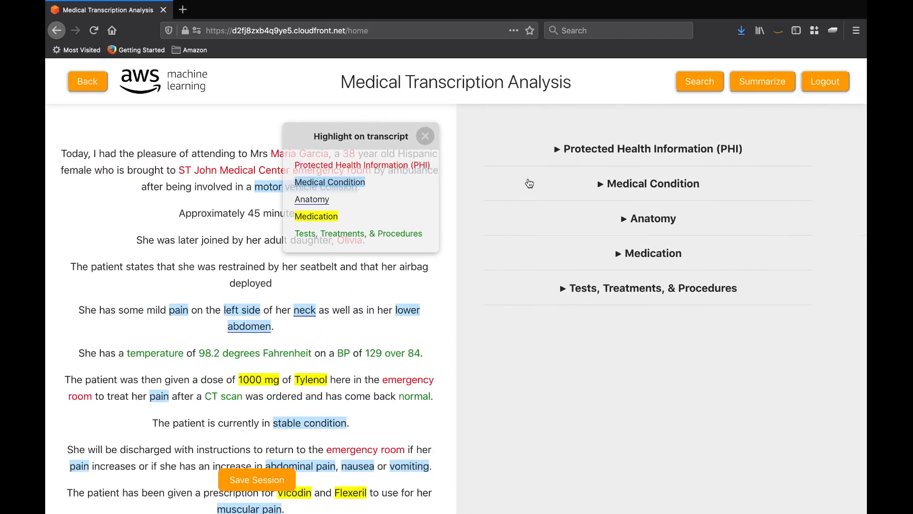
{"action": "left_click", "coordinate": [648, 148]}
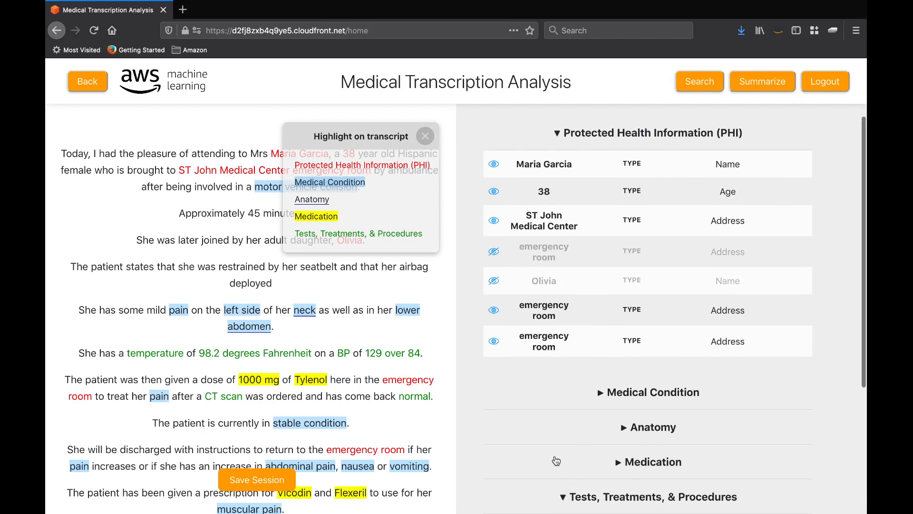
{"action": "scroll", "scroll_direction": "down", "scroll_amount": 3}
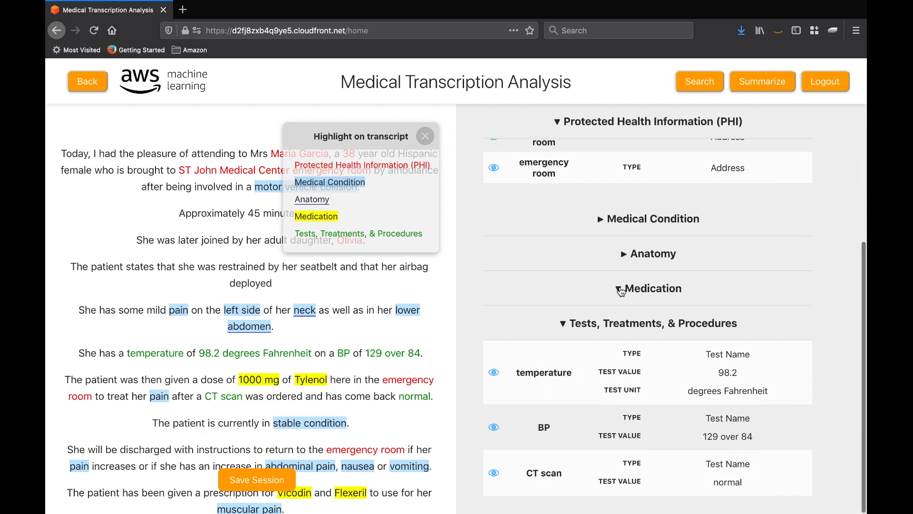
{"action": "left_click", "coordinate": [652, 288]}
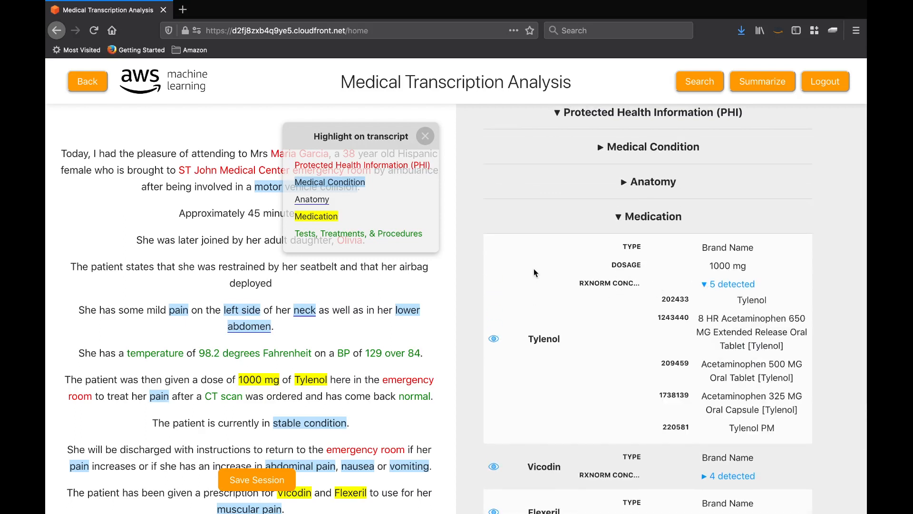
{"action": "left_click", "coordinate": [762, 81]}
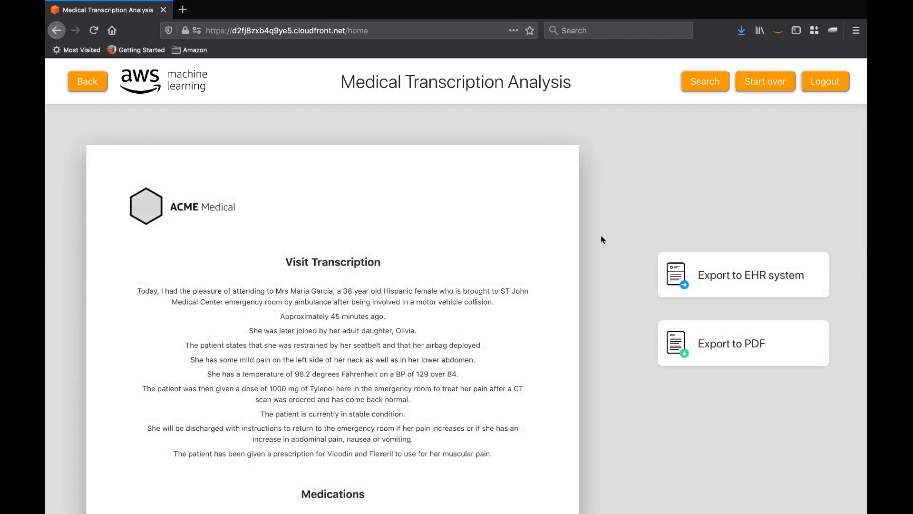
{"action": "scroll", "scroll_direction": "down", "scroll_amount": 3}
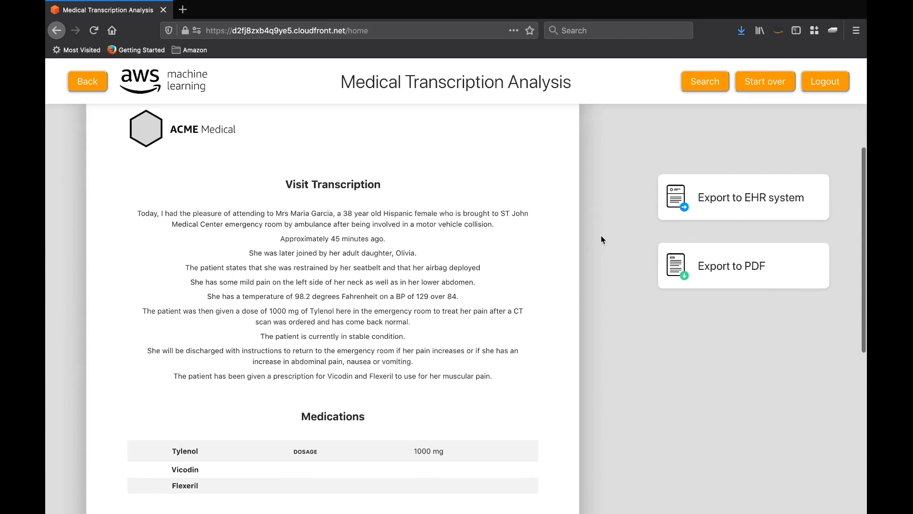
{"action": "scroll", "scroll_direction": "down", "scroll_amount": 3}
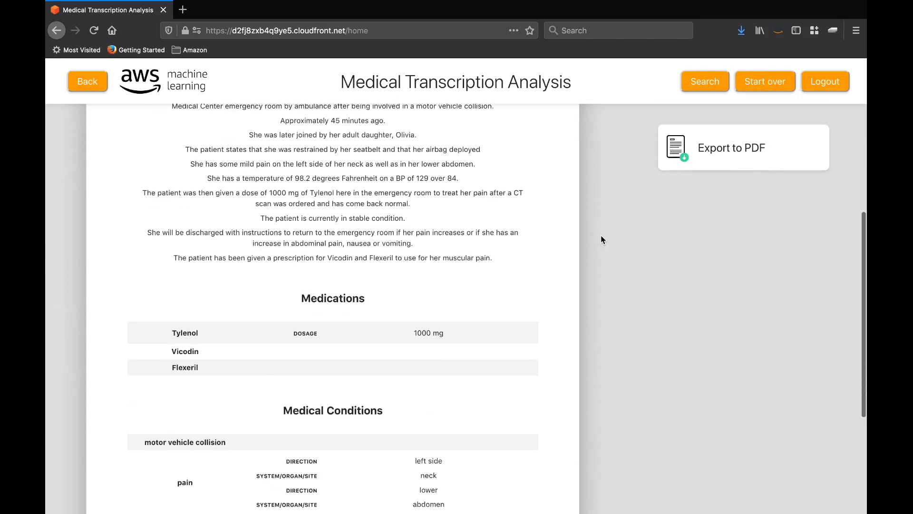